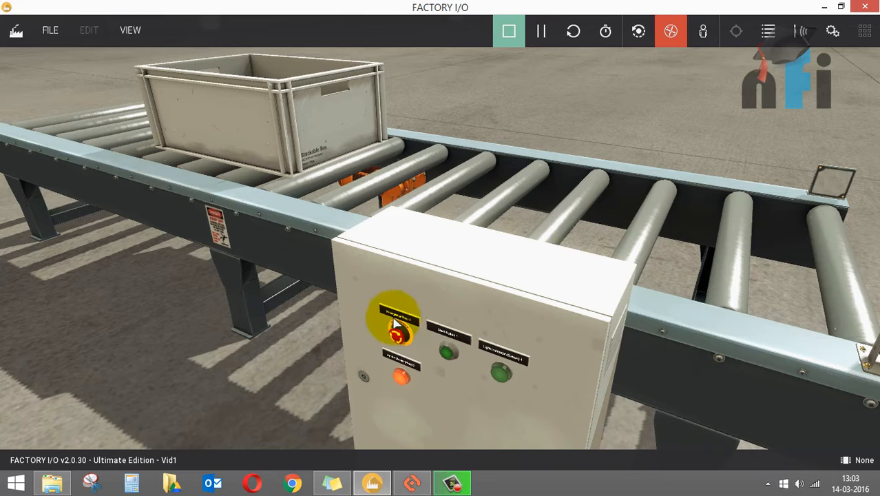
# - Trigger the control panel's emergency stop, then stop the simulation to return to Edit mode
pyautogui.click(446, 353)
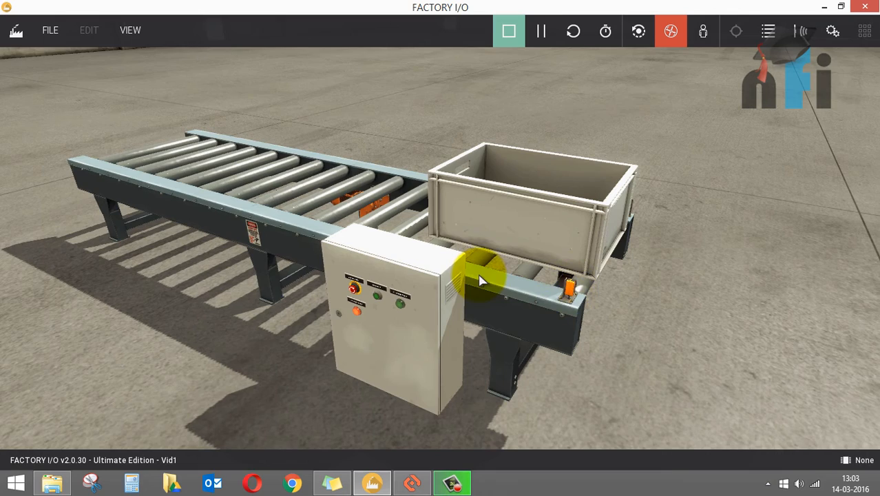
pyautogui.click(864, 31)
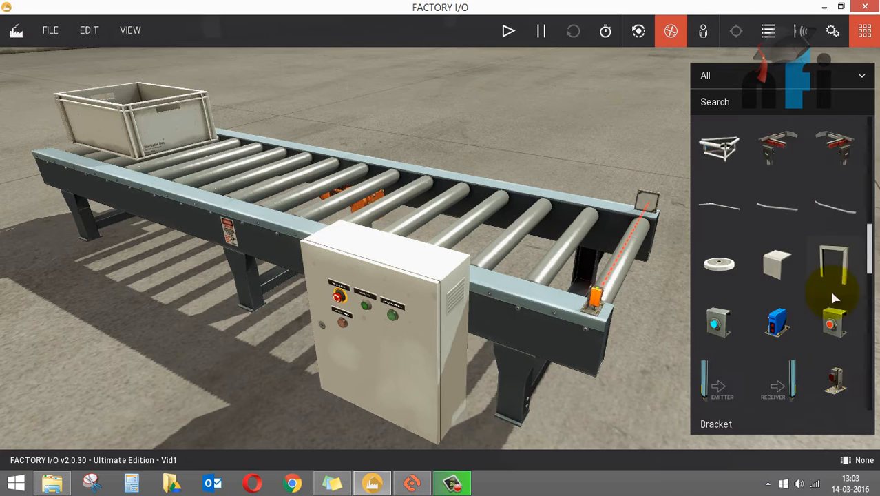